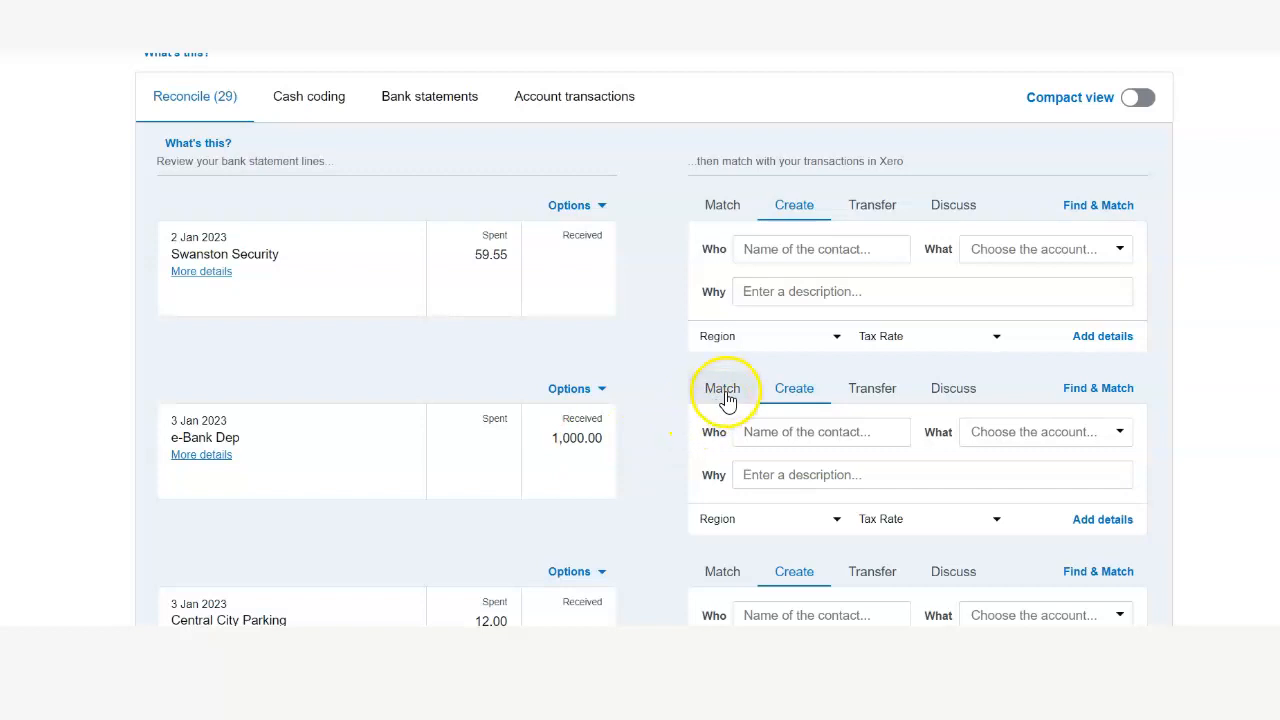
# - Show candidate transactions to match against the 1,000.00 e-Bank Dep deposit
pyautogui.click(721, 388)
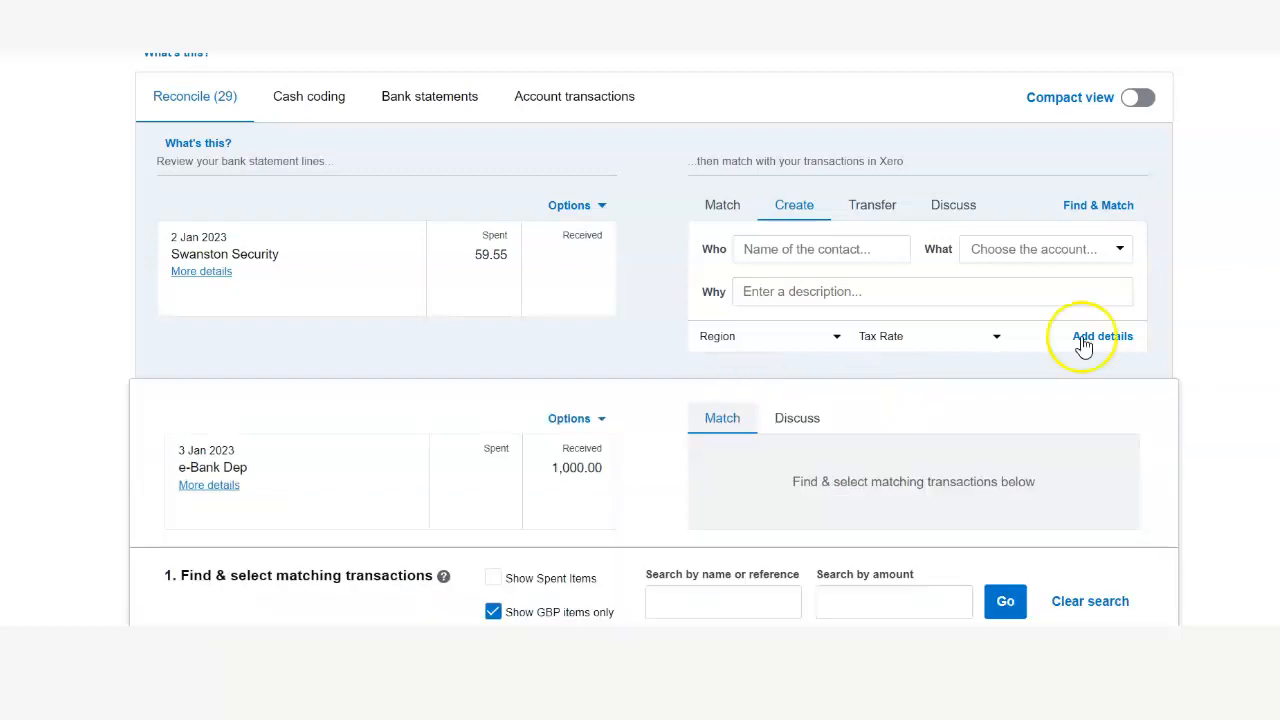
pyautogui.scroll(-3)
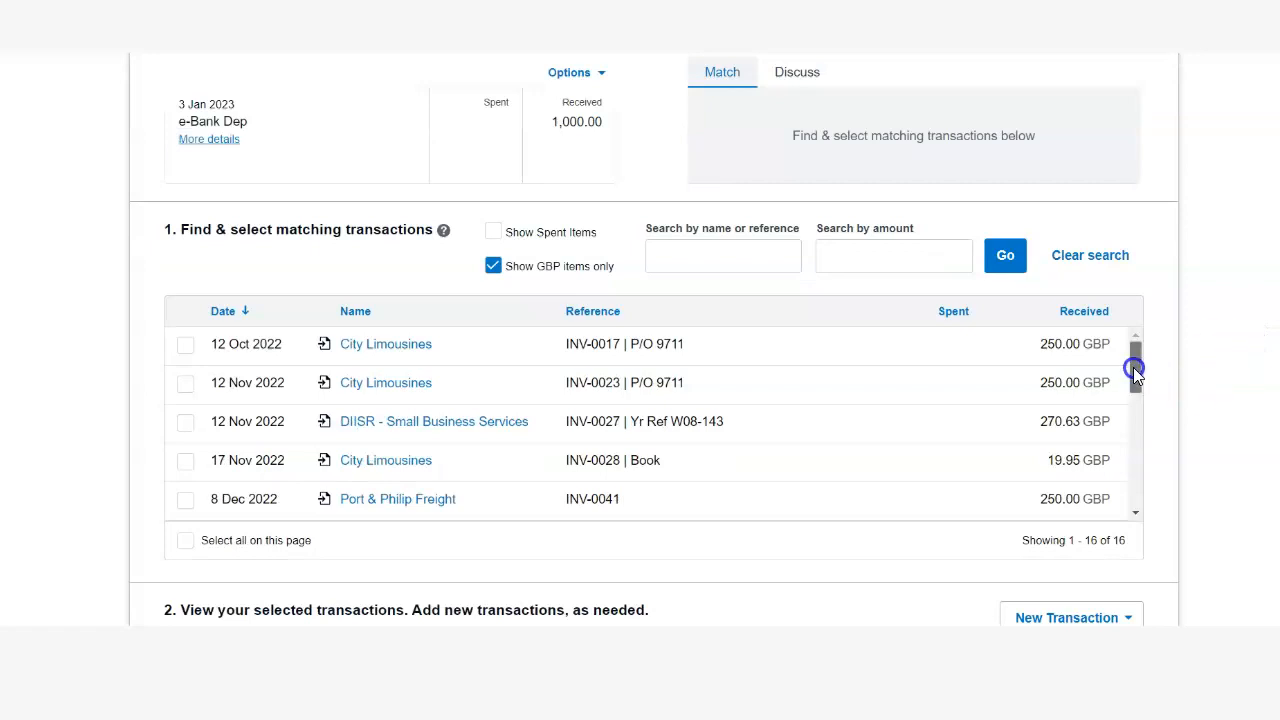
# - Tick City Limousines INV-0034 (650.00) and Marine Systems INV-0037 (396.00) as matches
pyautogui.scroll(-3)
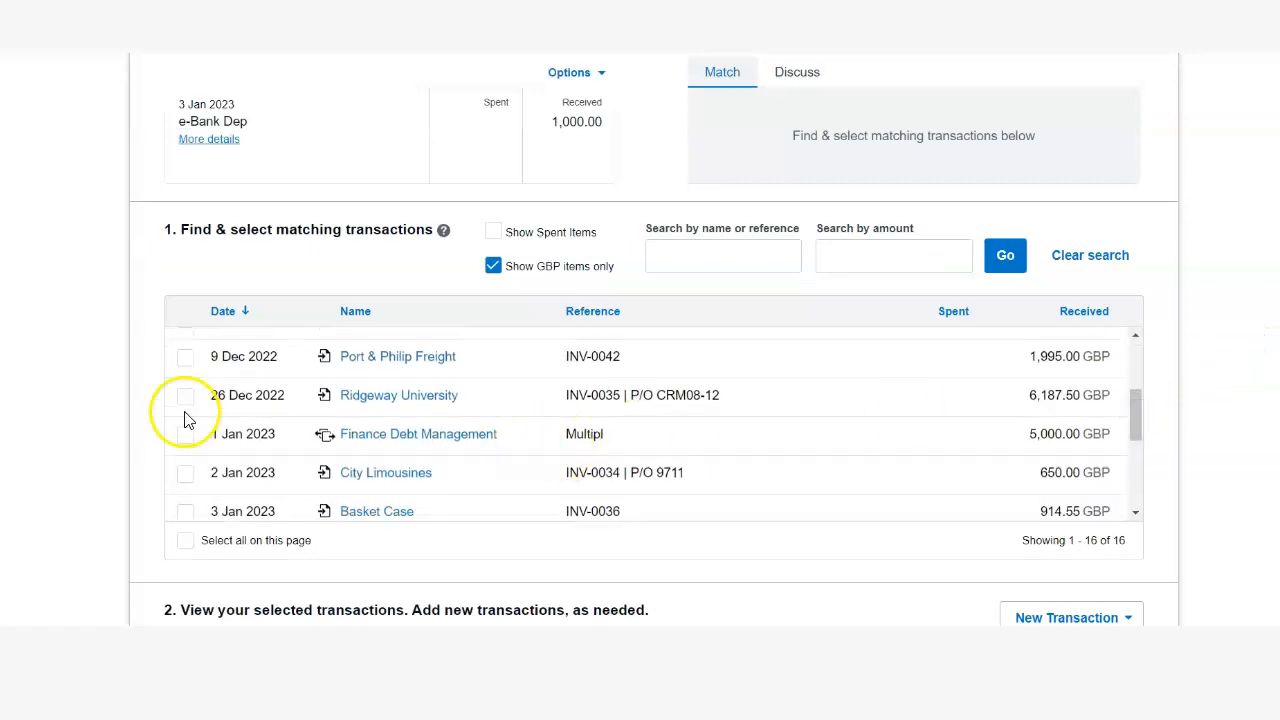
pyautogui.moveTo(200, 472)
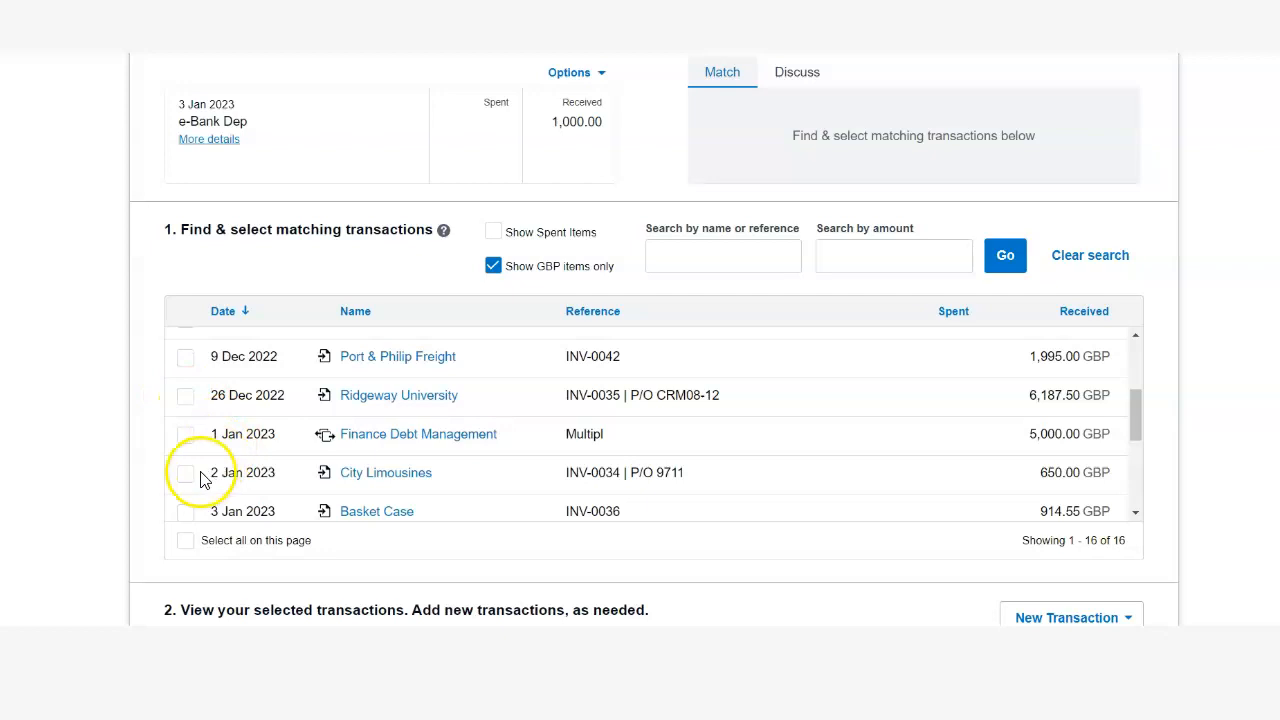
pyautogui.click(185, 472)
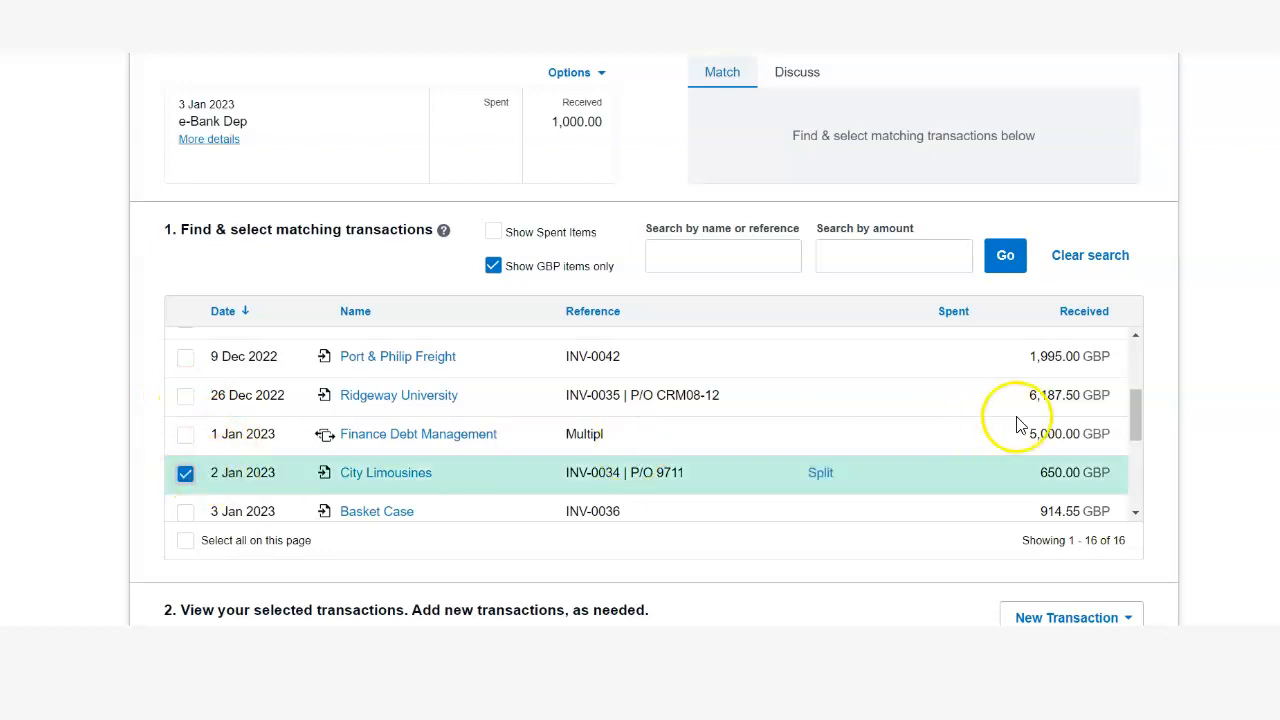
pyautogui.scroll(-3)
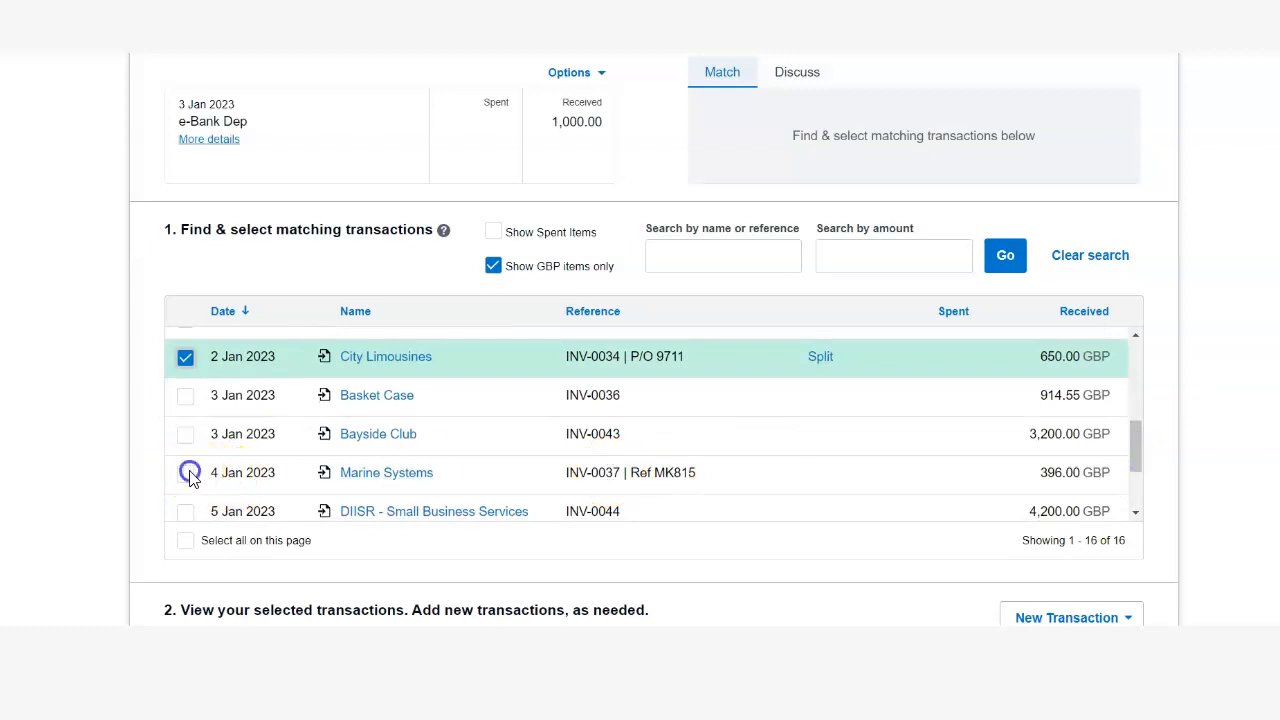
pyautogui.click(185, 472)
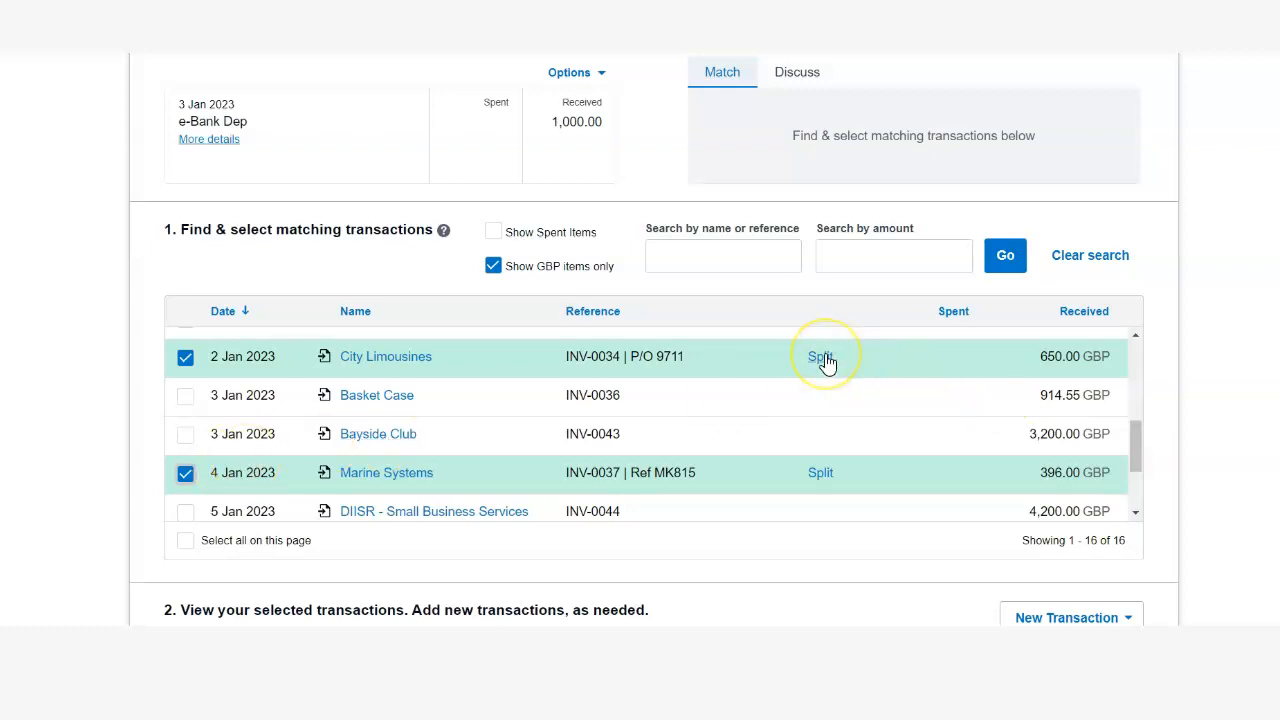
pyautogui.moveTo(790, 383)
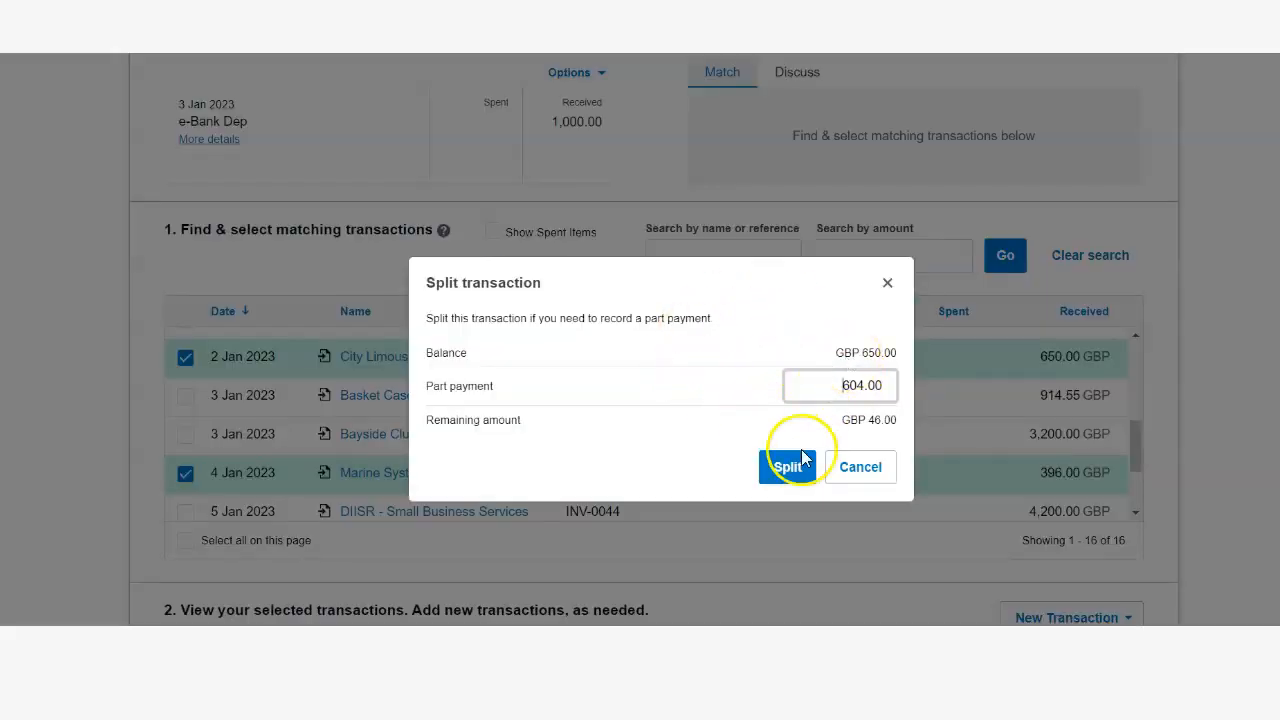
# - Confirm the 604.00 City Limousines part payment, leaving 46.00 outstanding
pyautogui.click(788, 466)
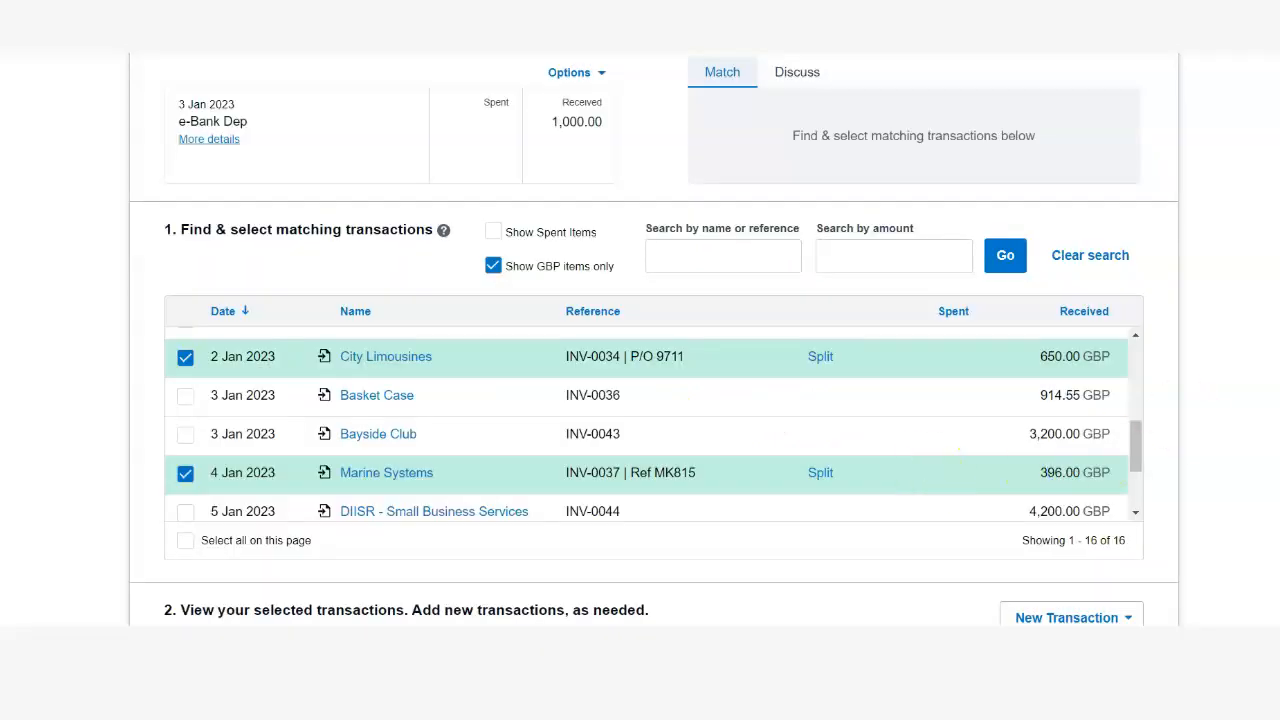
pyautogui.scroll(-3)
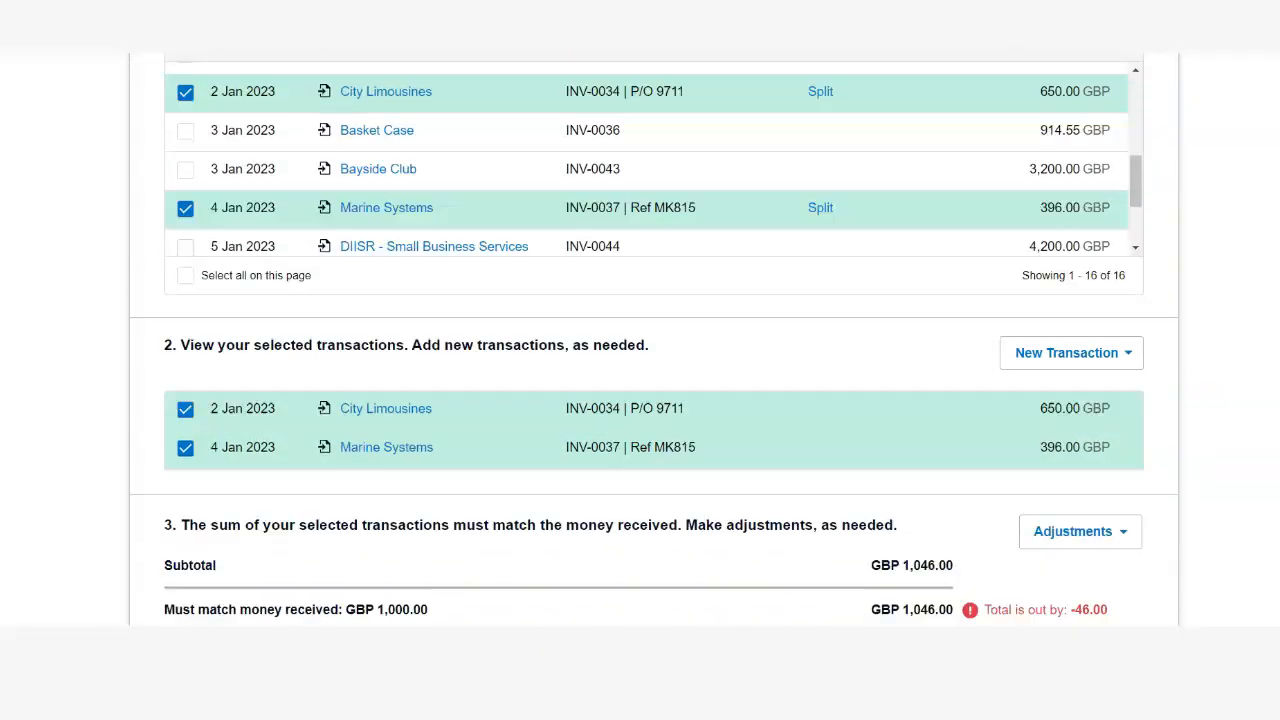
pyautogui.scroll(-3)
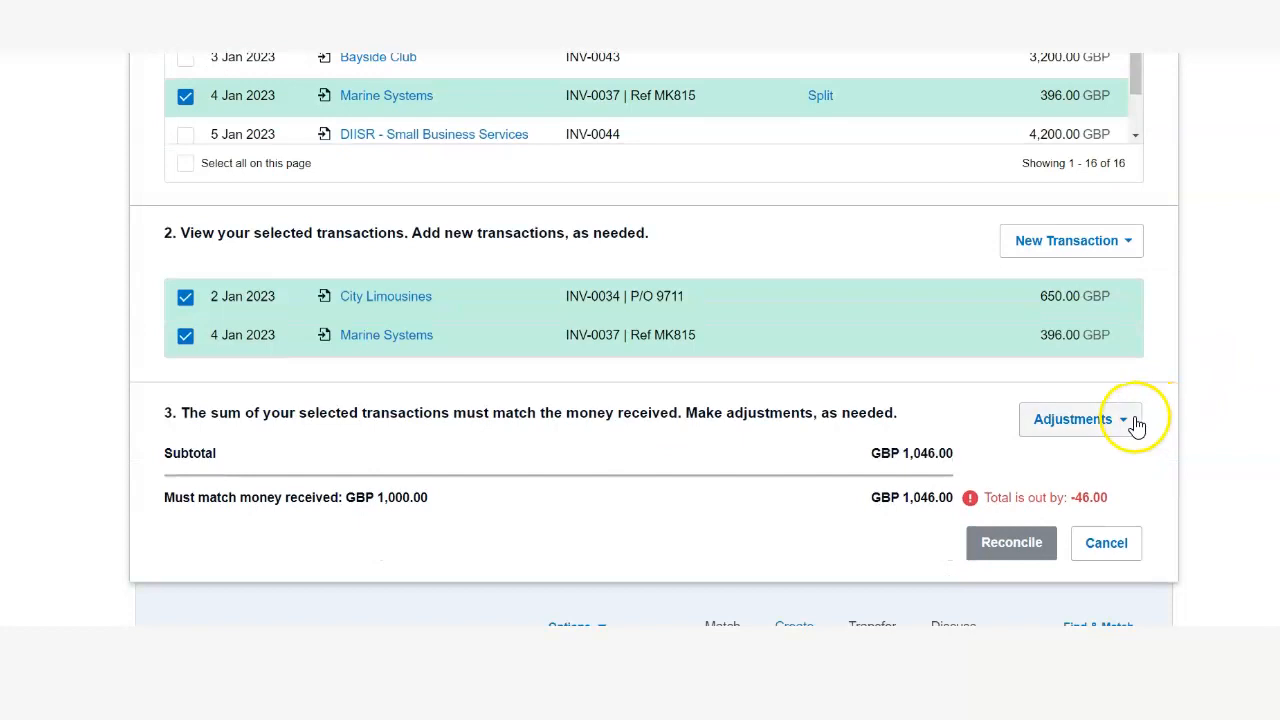
pyautogui.click(1079, 419)
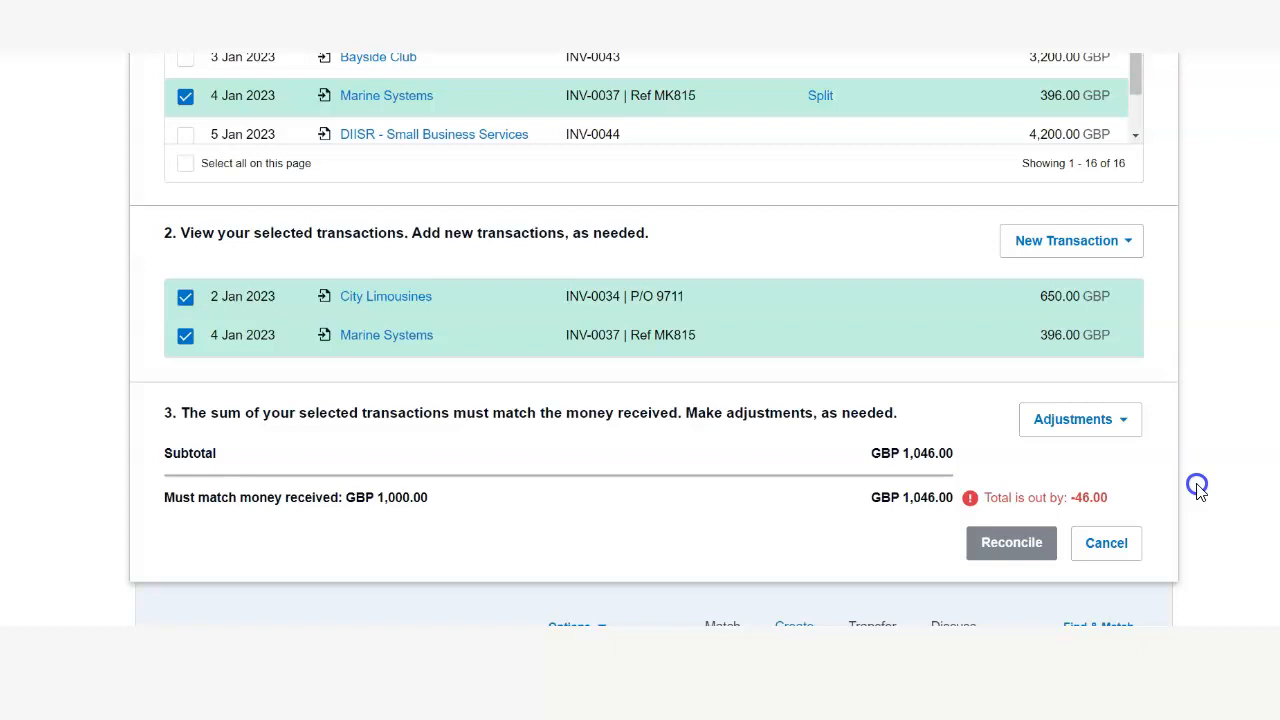
pyautogui.moveTo(781, 480)
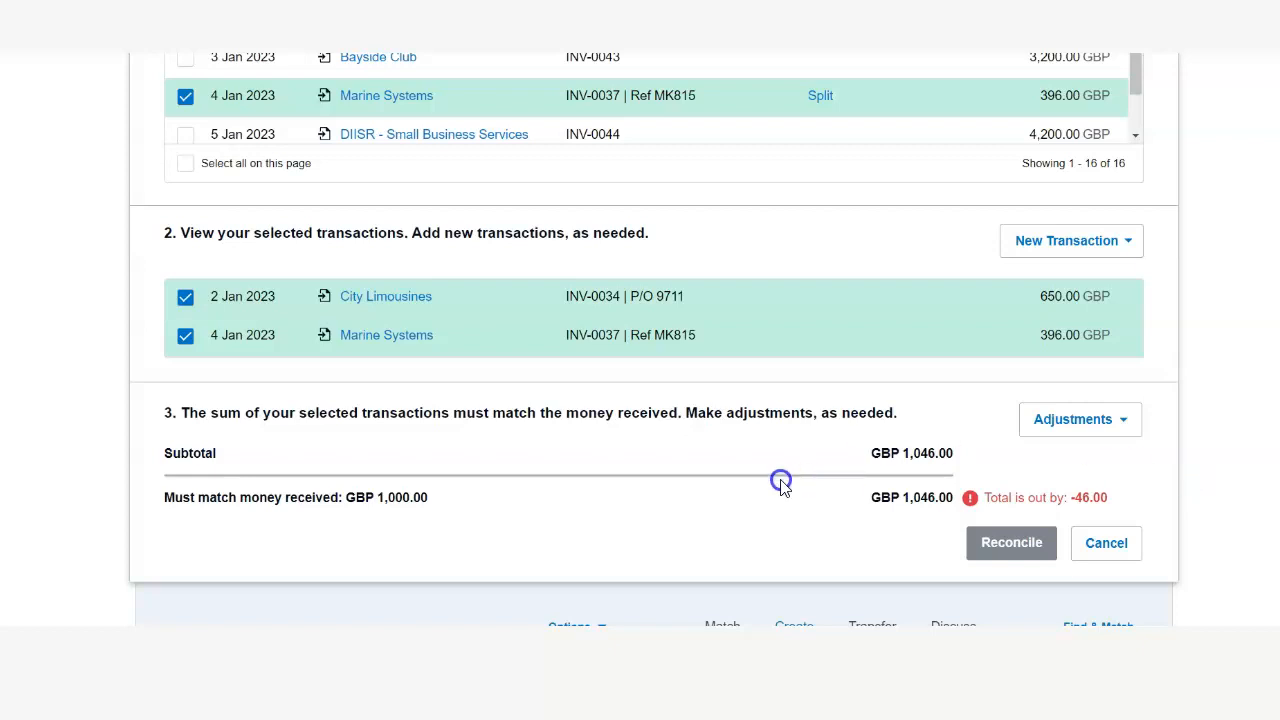